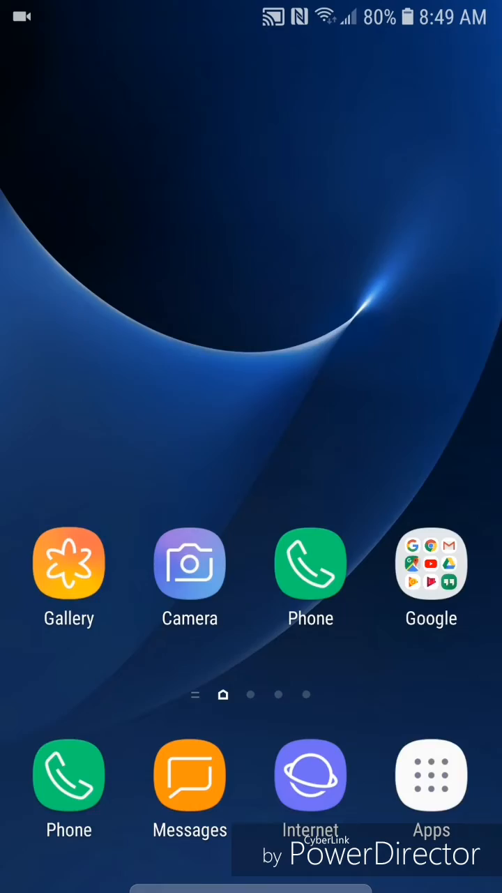
Reach Language and input via Apps, Settings and General management.
{"action": "left_click", "coordinate": [431, 774]}
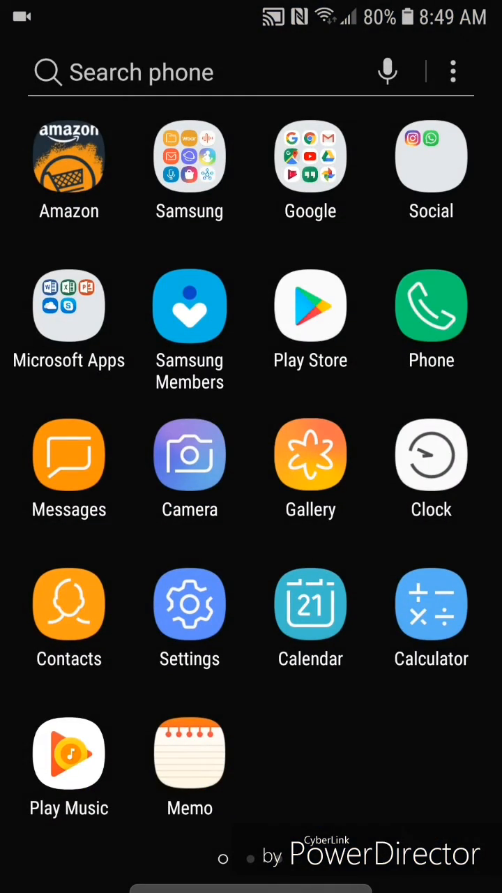
{"action": "left_click", "coordinate": [189, 603]}
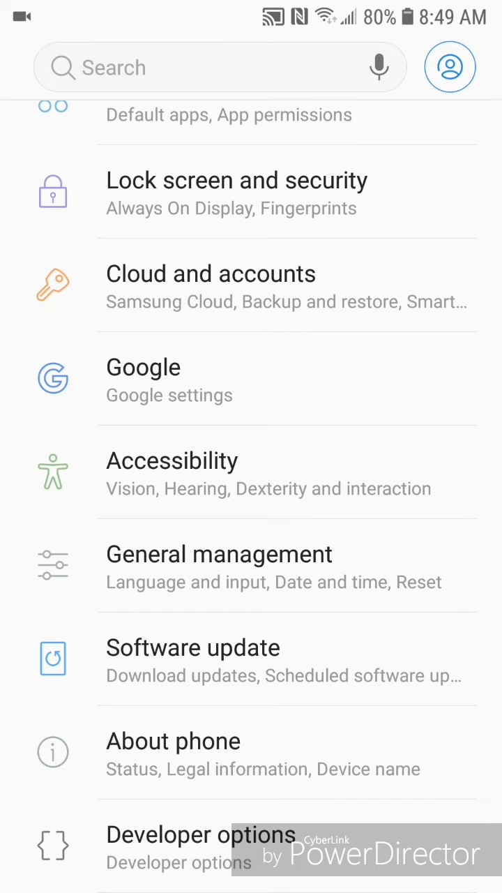
{"action": "left_click", "coordinate": [219, 553]}
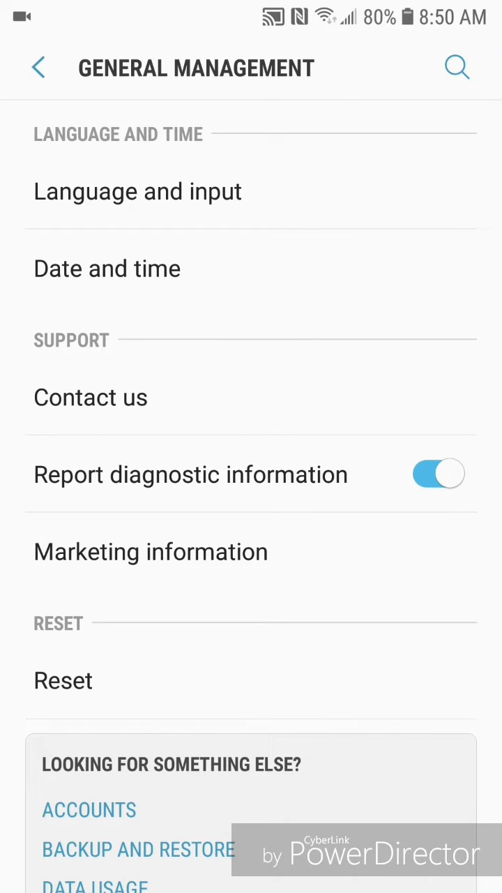
{"action": "left_click", "coordinate": [137, 191]}
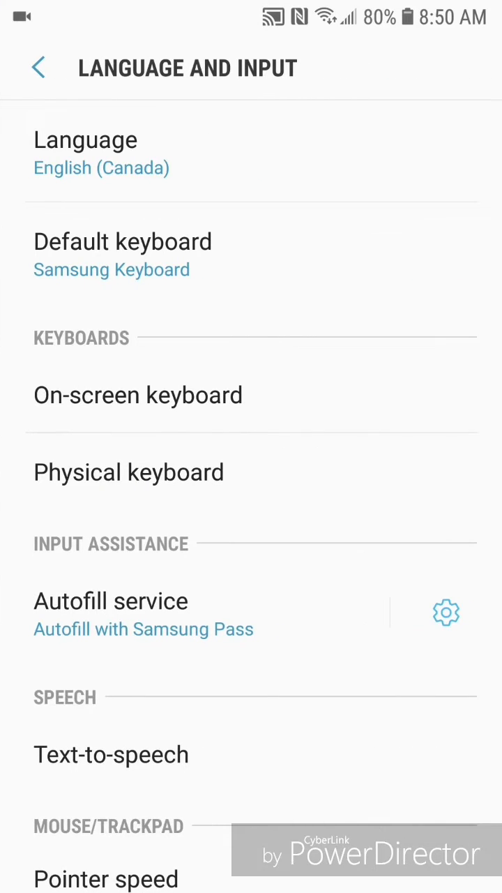
Enter On-screen keyboard, Samsung Keyboard, then Keyboard layout and feedback.
{"action": "left_click", "coordinate": [137, 395]}
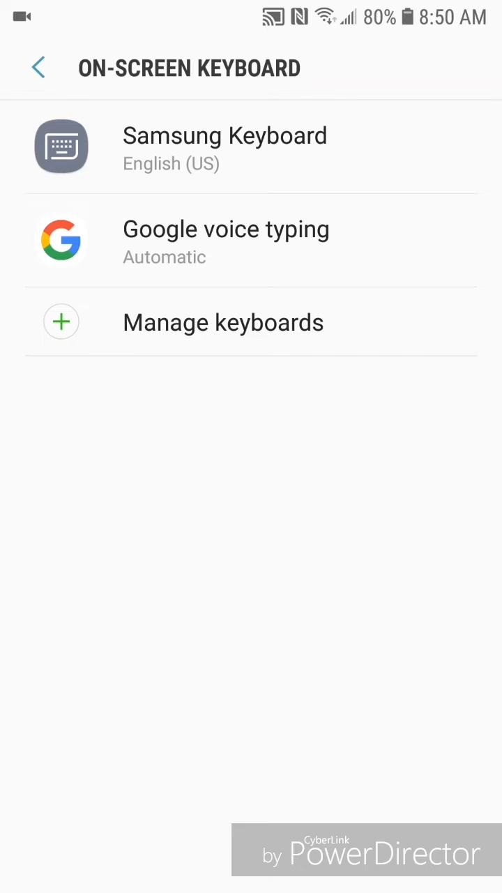
{"action": "left_click", "coordinate": [225, 146]}
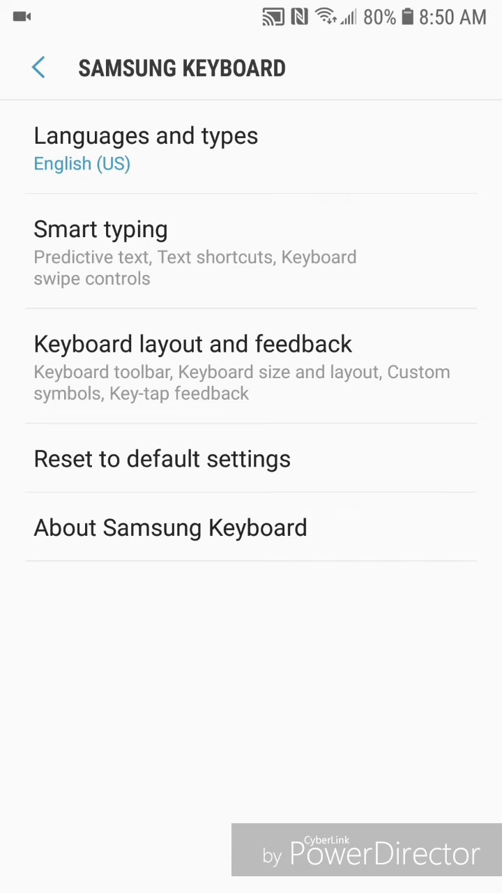
{"action": "left_click", "coordinate": [194, 343]}
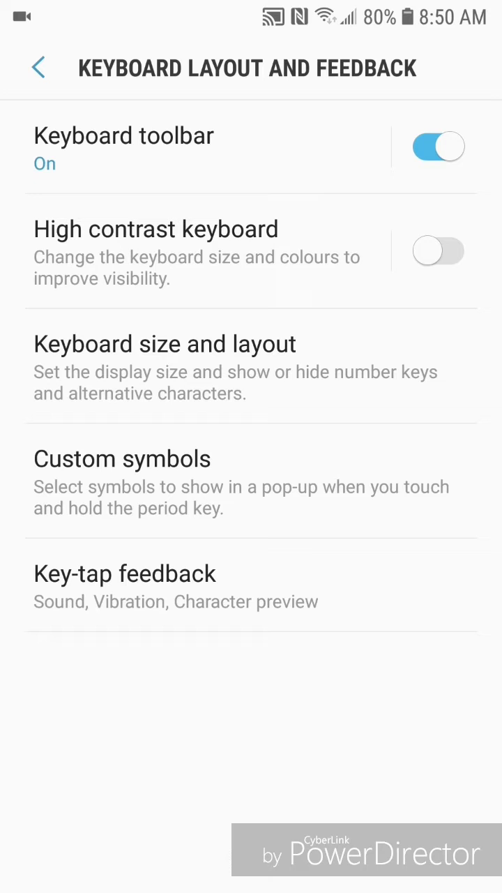
Reach the Keyboard size and layout page showing the Number keys toggle.
{"action": "left_click", "coordinate": [165, 343]}
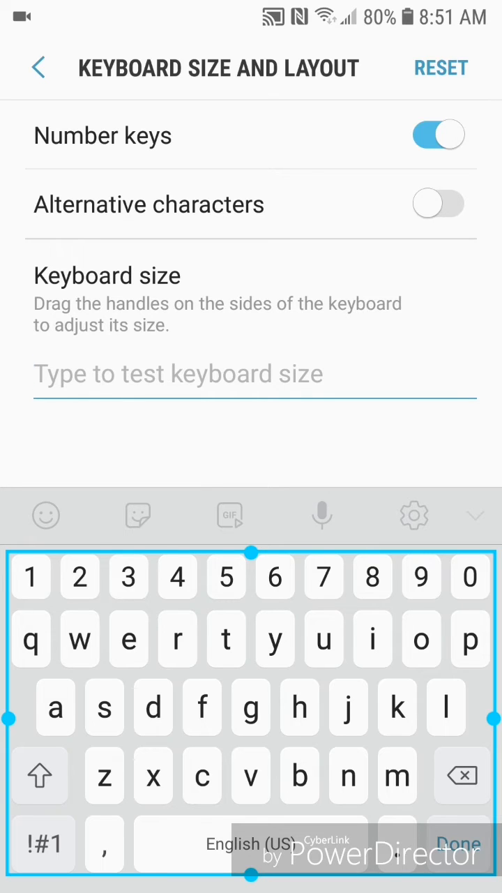
Switch Number keys off, try letter keys in the test field, and return to Samsung Keyboard settings.
{"action": "left_click", "coordinate": [439, 135]}
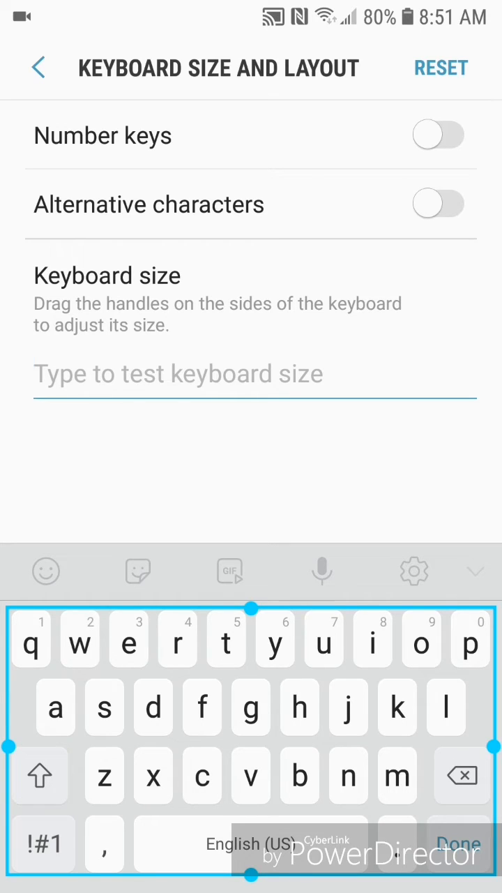
{"action": "left_click", "coordinate": [251, 374]}
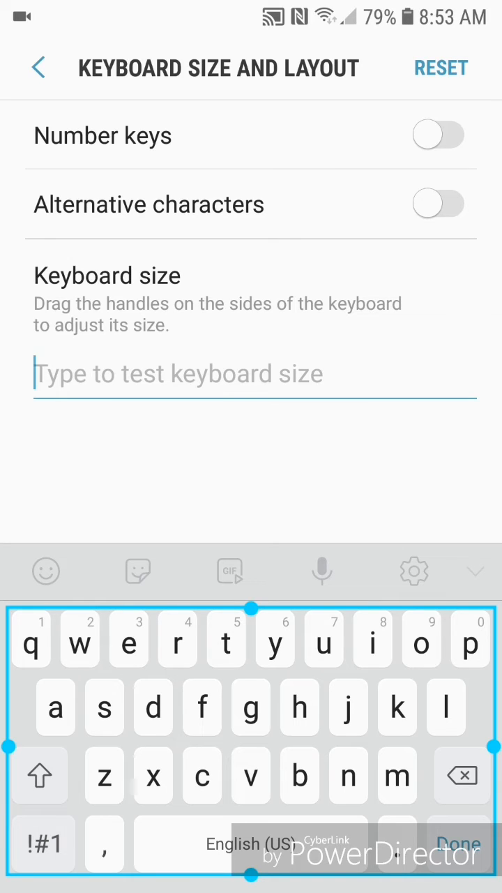
{"action": "left_click", "coordinate": [323, 639]}
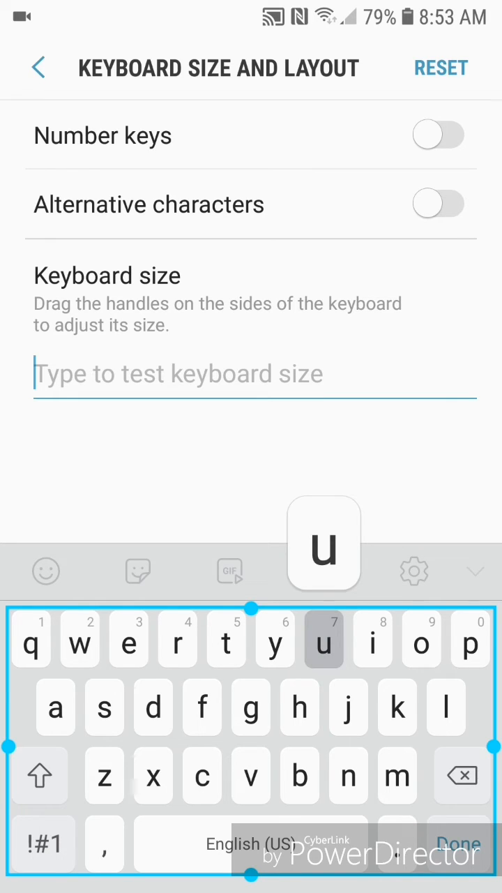
{"action": "left_click", "coordinate": [323, 639]}
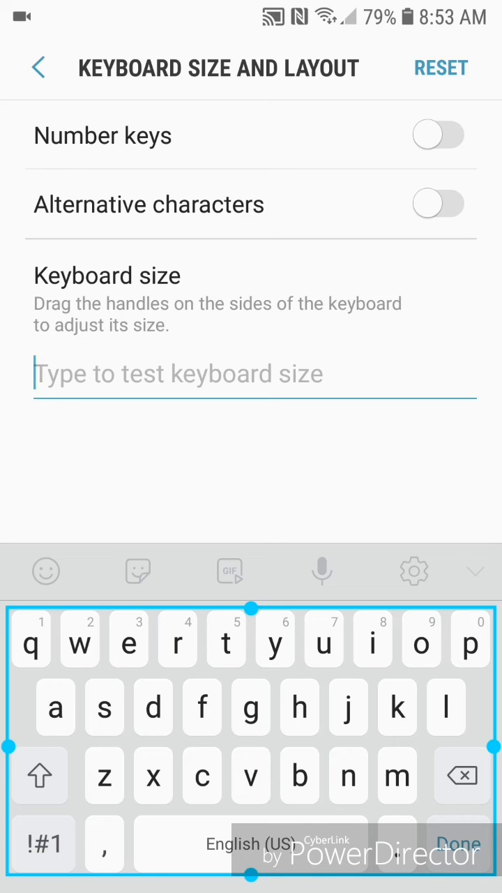
{"action": "left_click", "coordinate": [38, 68]}
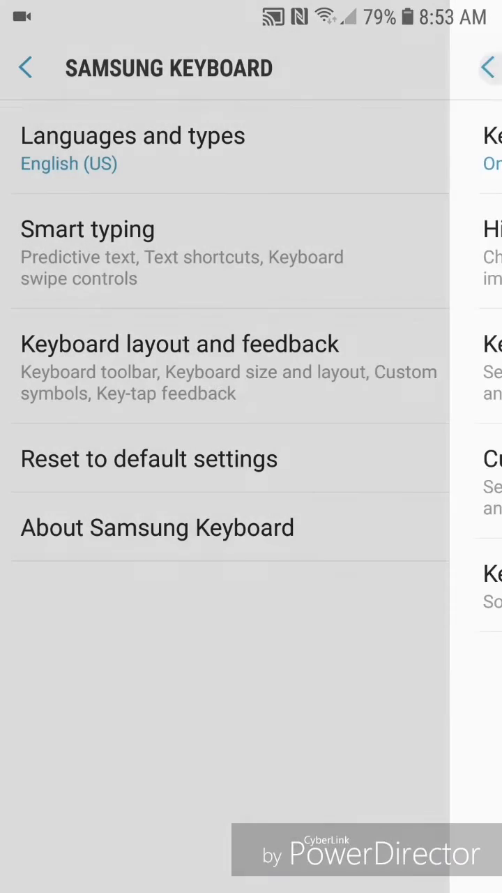
Back out of settings and long-press U in a new memo to reveal its characters including 7.
{"action": "left_click", "coordinate": [26, 68]}
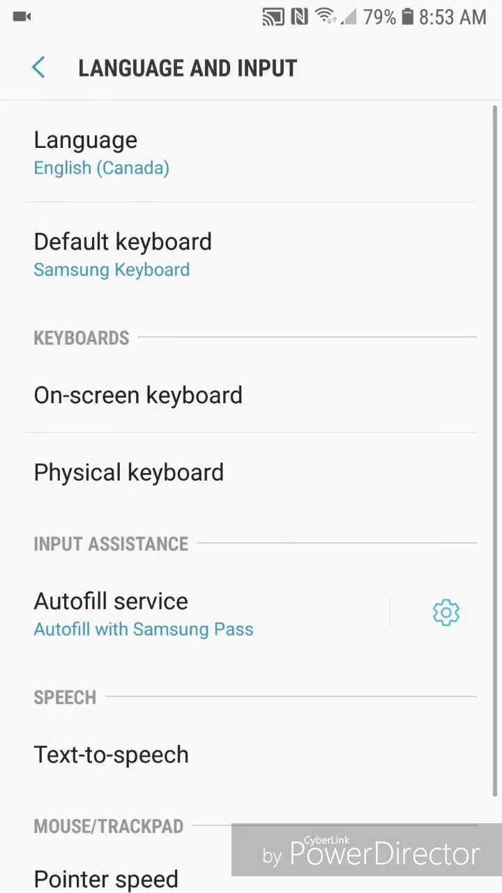
{"action": "left_click", "coordinate": [38, 68]}
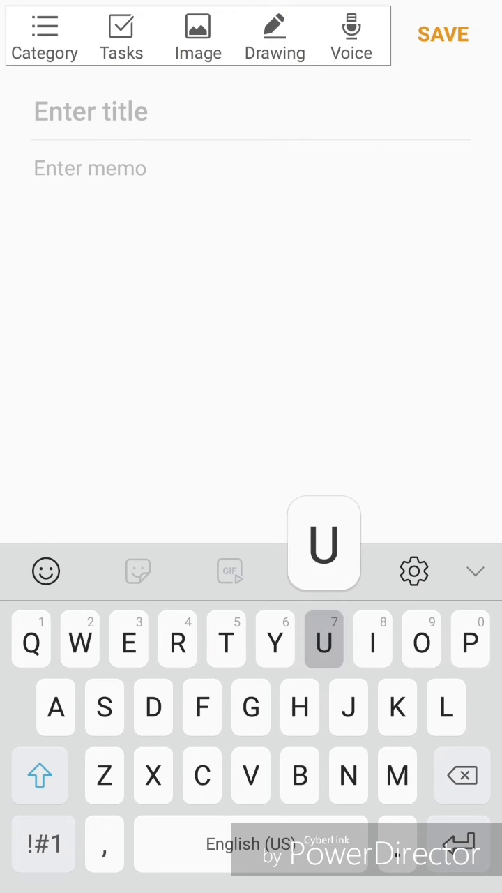
{"action": "left_click", "coordinate": [324, 640]}
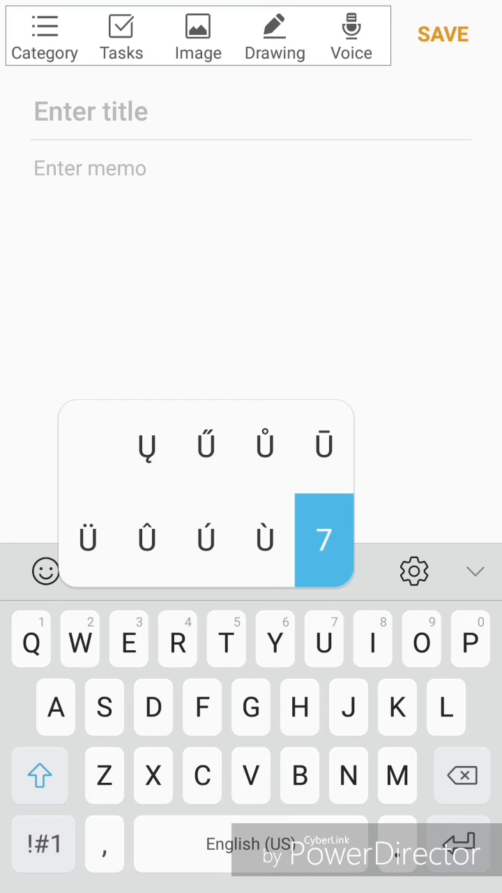
{"action": "left_click", "coordinate": [322, 538]}
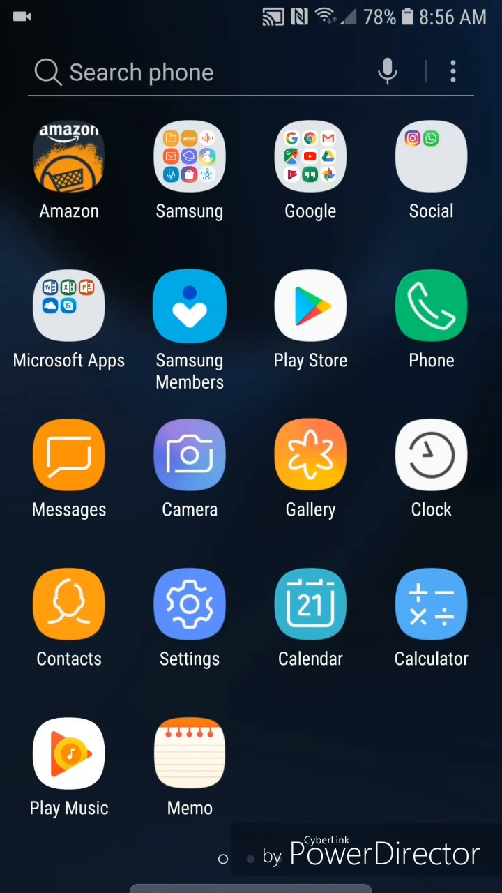
Return through Settings, General management and Language and input to On-screen keyboard.
{"action": "left_click", "coordinate": [189, 604]}
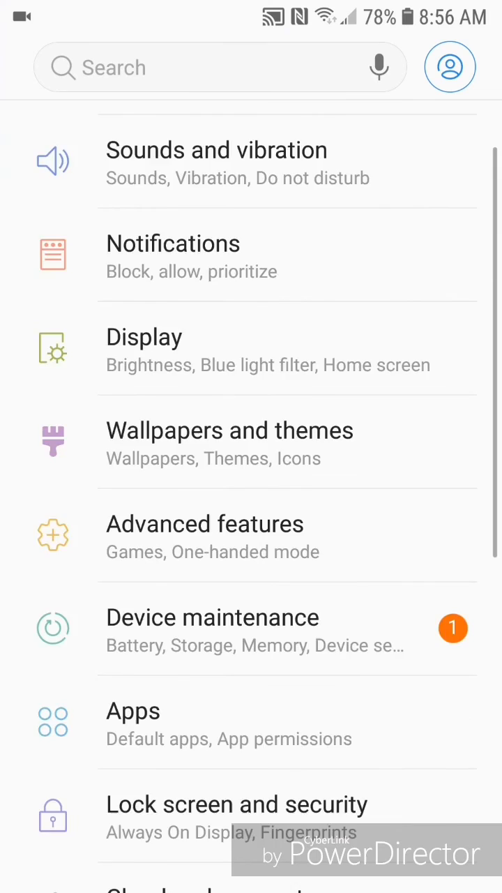
{"action": "scroll", "scroll_direction": "down", "scroll_amount": 3}
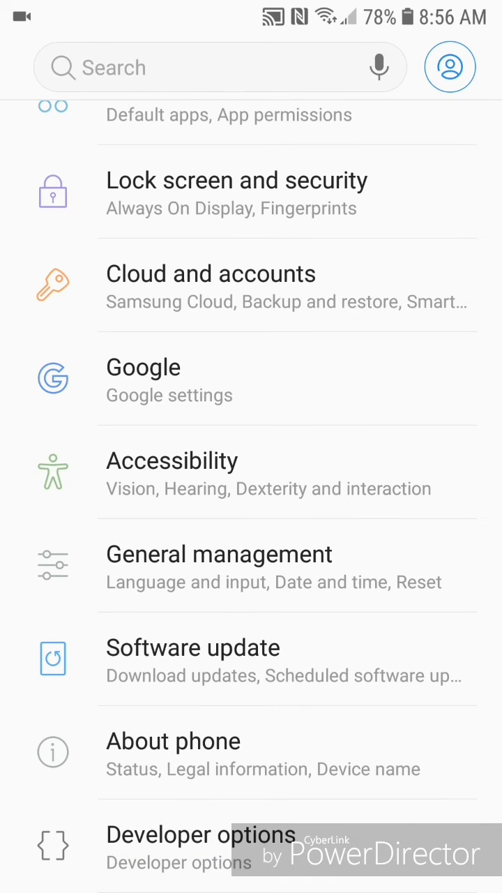
{"action": "left_click", "coordinate": [219, 565]}
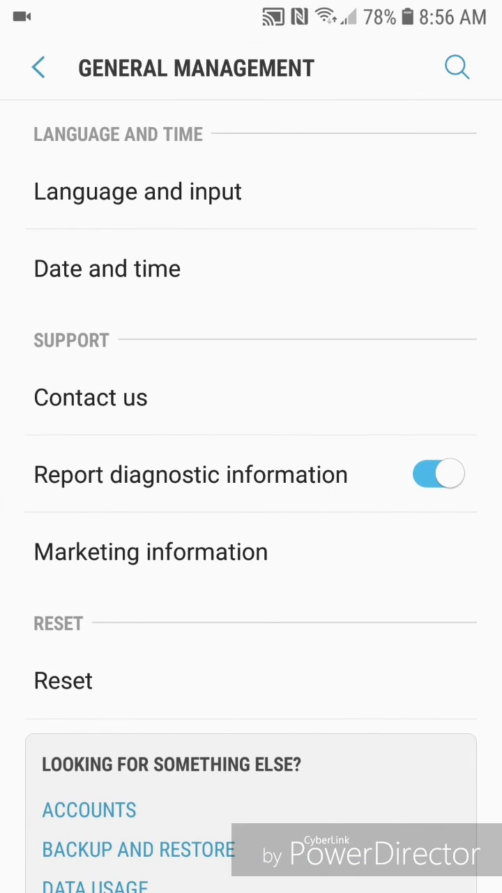
{"action": "left_click", "coordinate": [137, 191]}
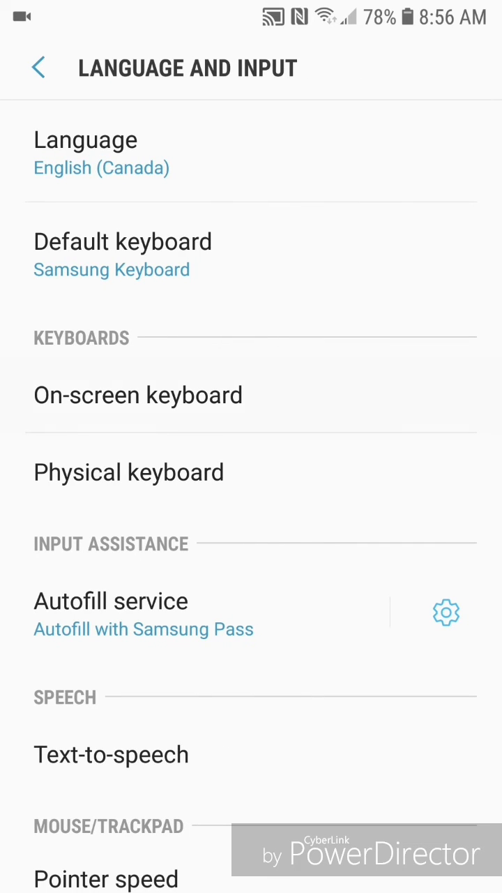
{"action": "left_click", "coordinate": [138, 395]}
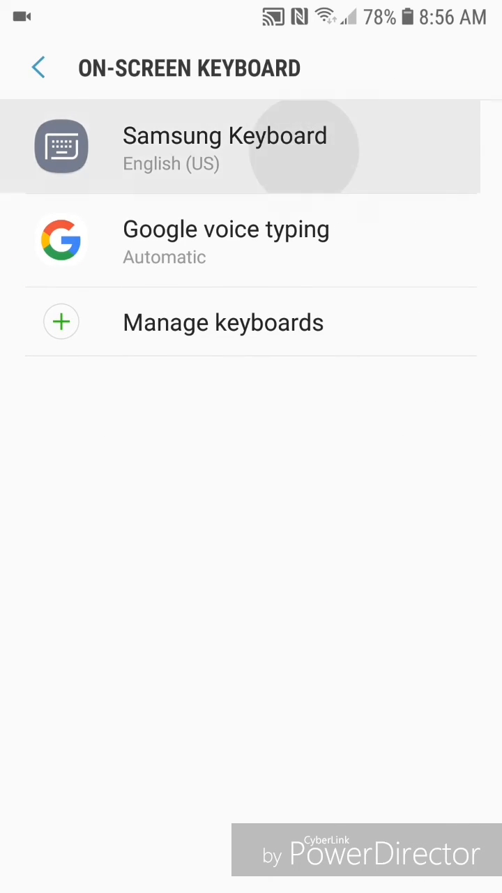
Reach Keyboard size and layout under Samsung Keyboard and switch Number keys back on.
{"action": "left_click", "coordinate": [223, 147]}
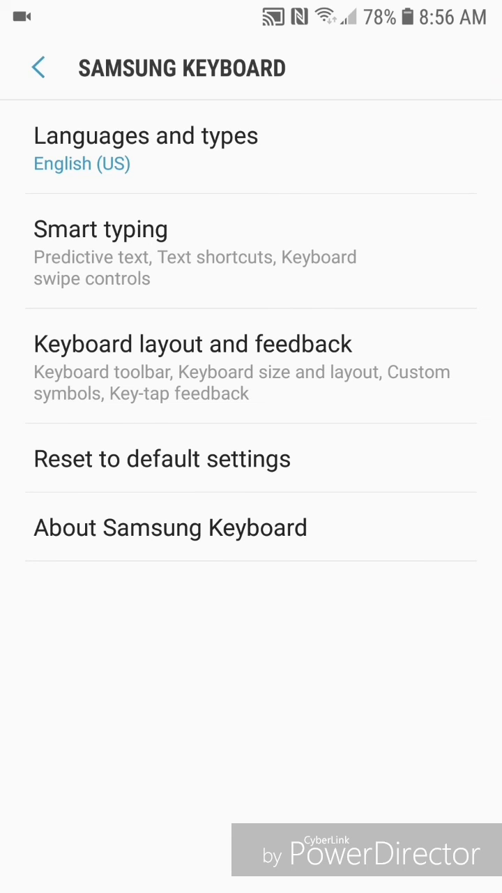
{"action": "left_click", "coordinate": [195, 343]}
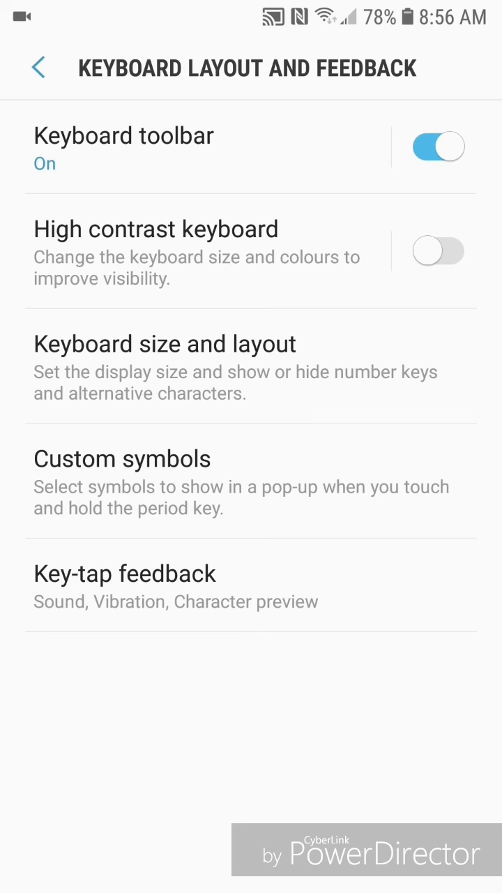
{"action": "left_click", "coordinate": [165, 344]}
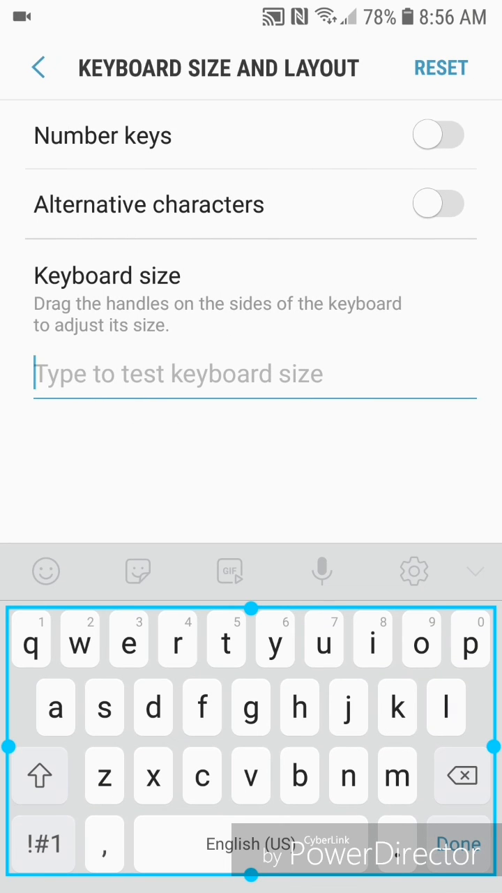
{"action": "left_click", "coordinate": [438, 135]}
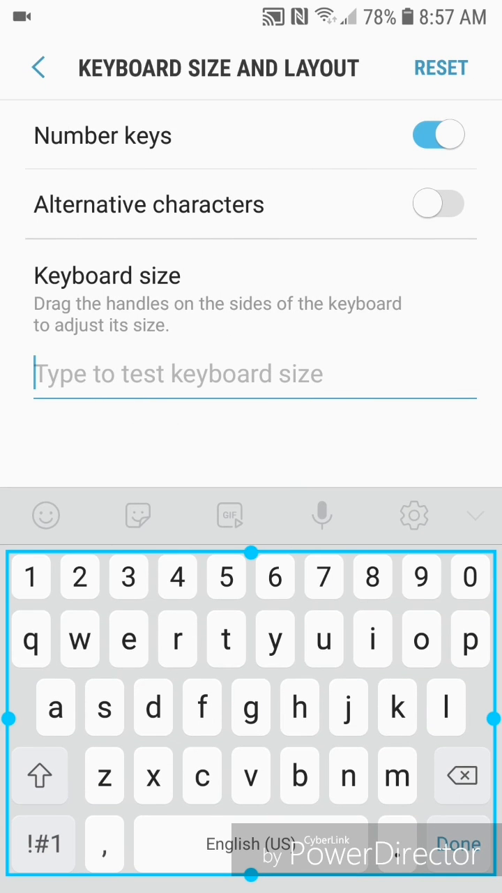